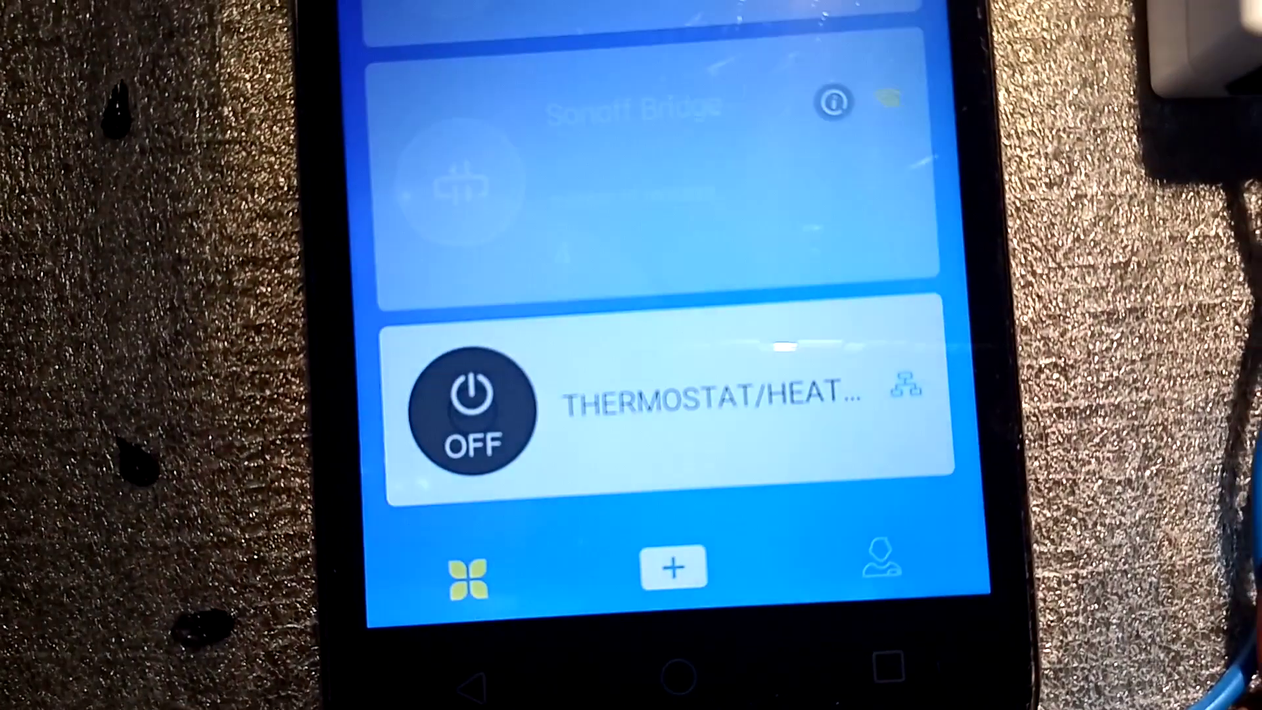
# Select the THERMOSTAT/HEAT tile so its ON state is visible after the darkness trigger.
pyautogui.click(471, 411)
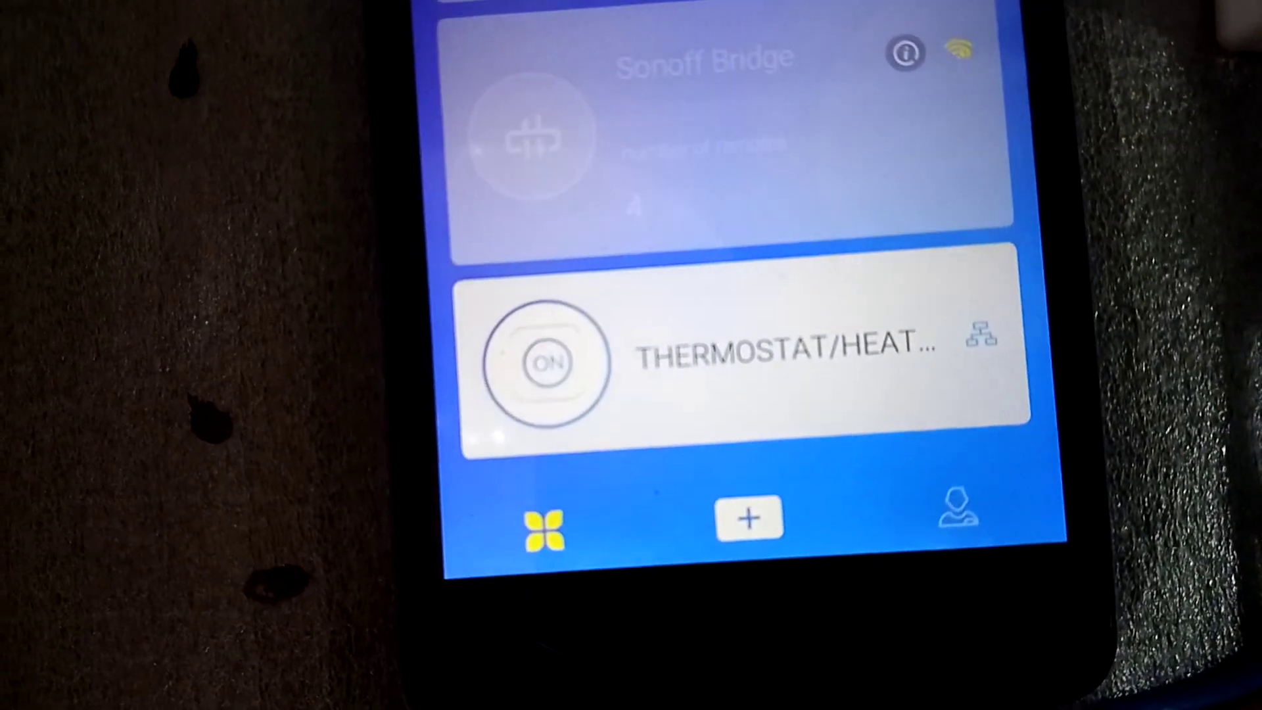